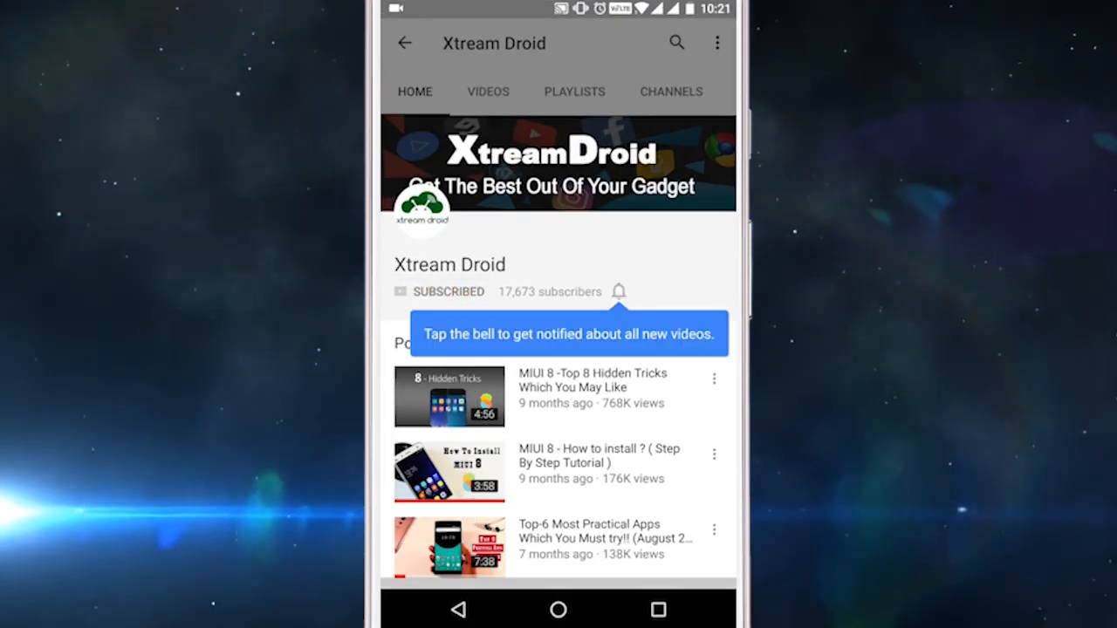
Step: Enable the notification bell for all new videos from the subscribed Xtream Droid channel
{"action": "left_click", "coordinate": [618, 292]}
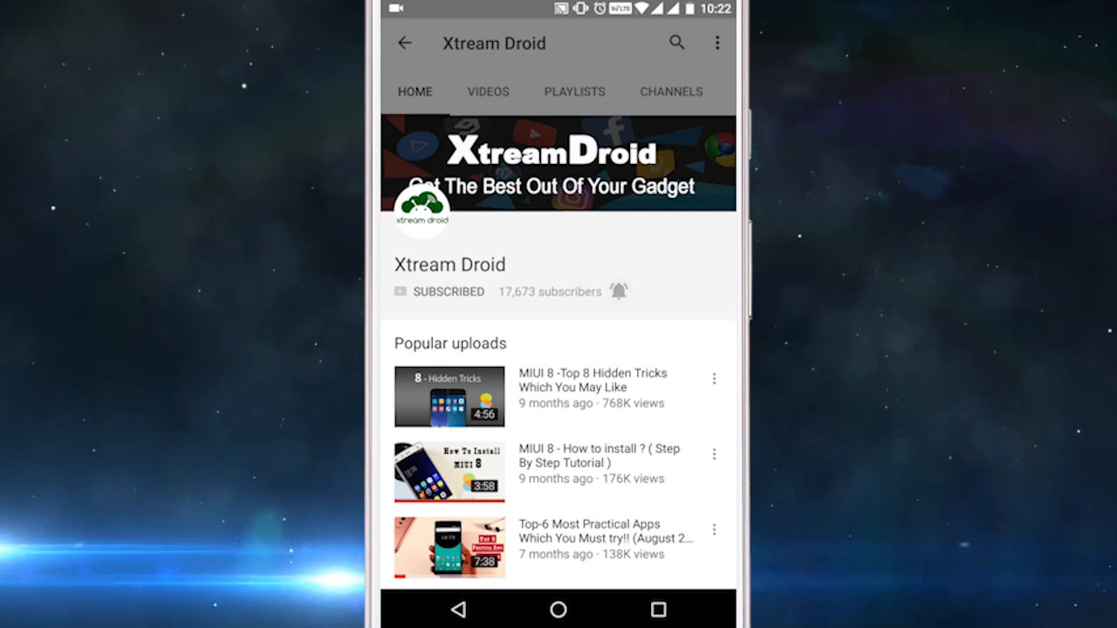